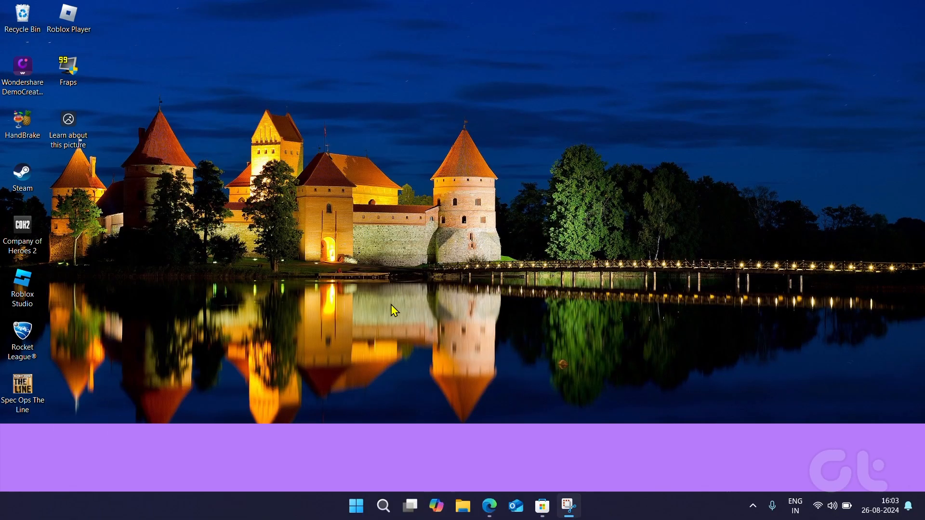
In Edge, open TheWindowsClub's Ultimate Windows Tweaker 5 for Windows 11 page and right-click its download link
{"action": "left_click", "coordinate": [489, 505]}
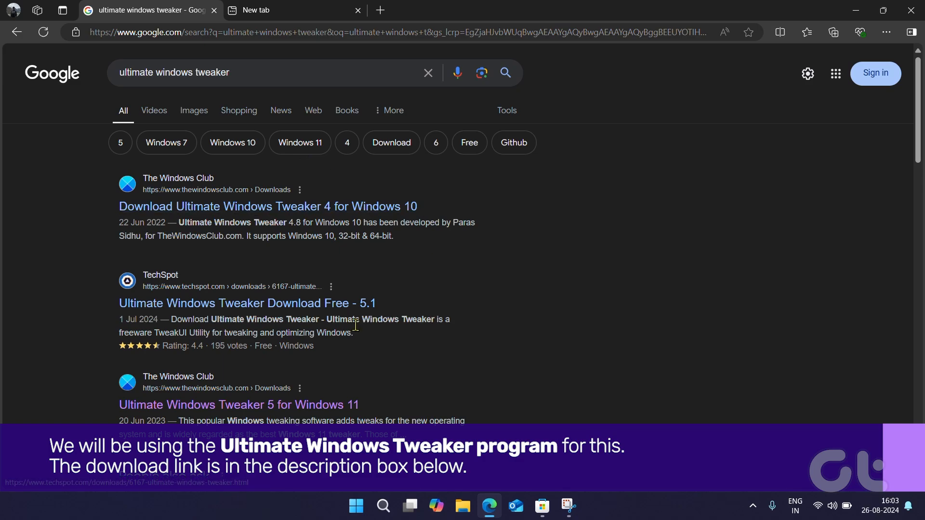
{"action": "left_click", "coordinate": [238, 404]}
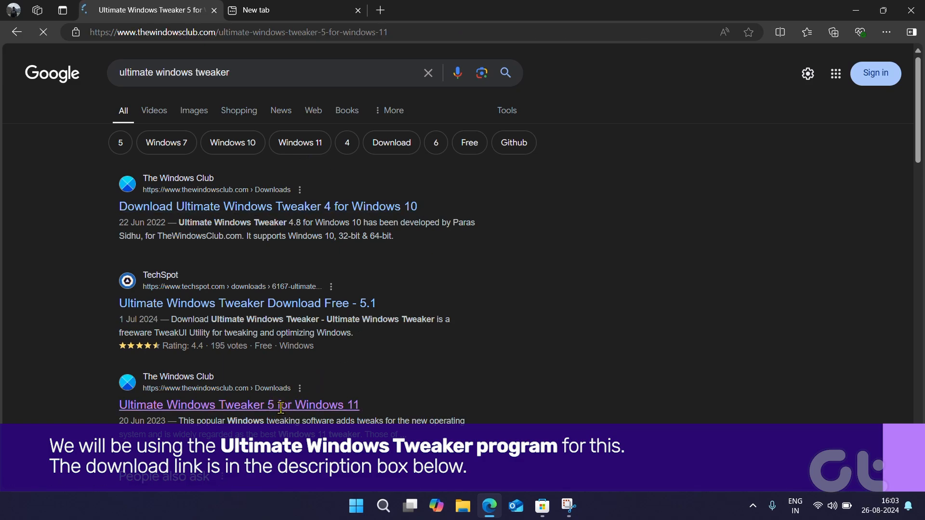
{"action": "left_click", "coordinate": [239, 405]}
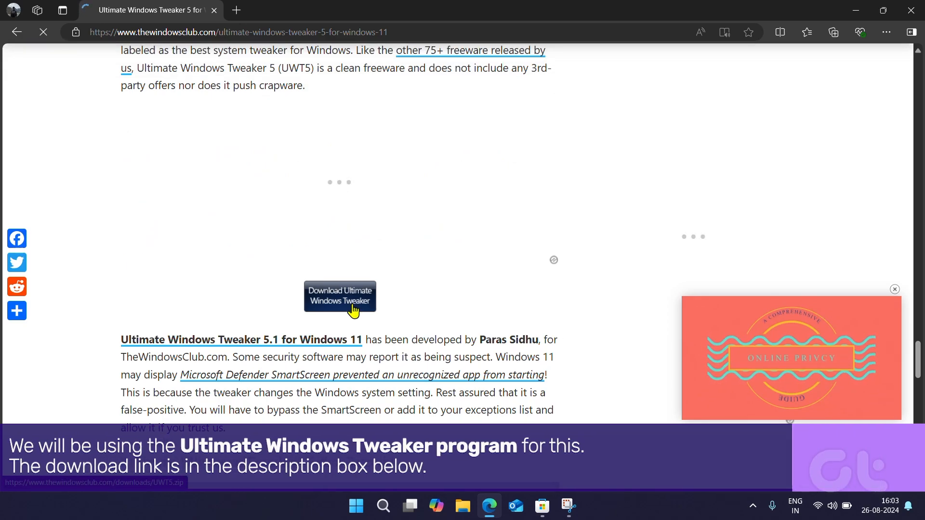
{"action": "right_click", "coordinate": [352, 310]}
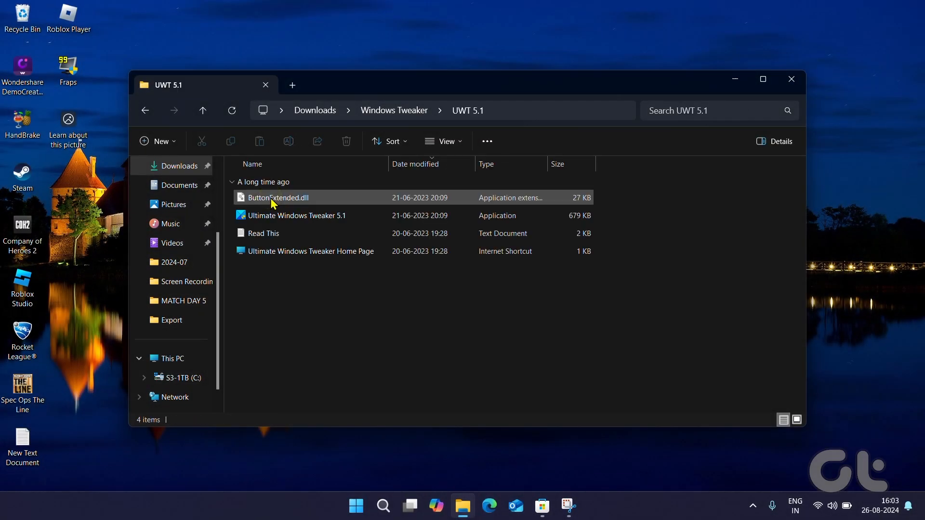
Select Ultimate Windows Tweaker 5.1 in the extracted folder, then close the UWT 5.1 window
{"action": "left_click", "coordinate": [297, 216]}
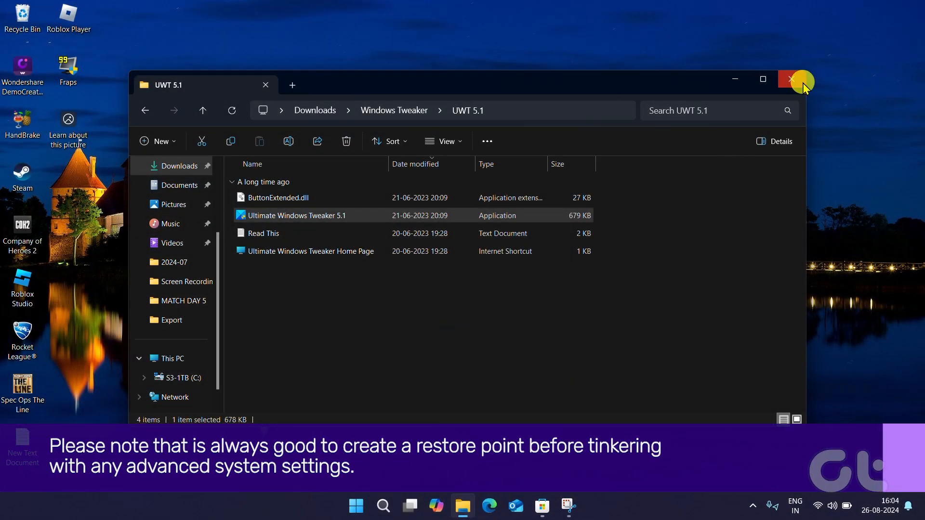
{"action": "left_click", "coordinate": [791, 79]}
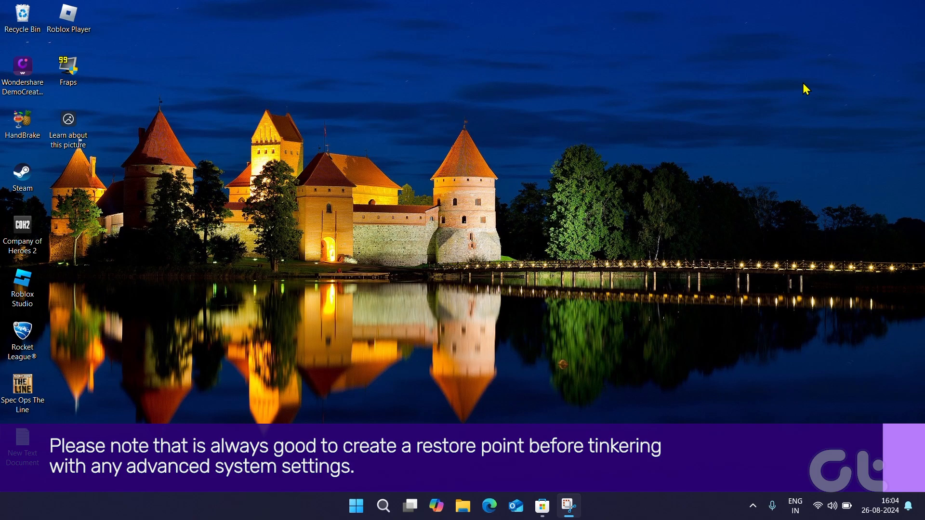
Launch Ultimate Windows Tweaker 5.1 from the taskbar
{"action": "left_click", "coordinate": [567, 505]}
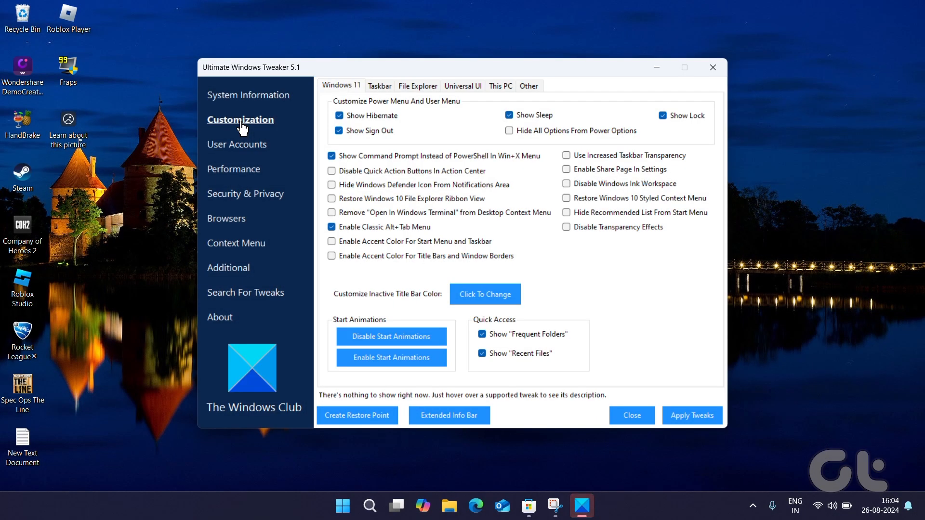
Enable 'Show Windows Version On Desktop' in the File Explorer tweaks
{"action": "left_click", "coordinate": [418, 86]}
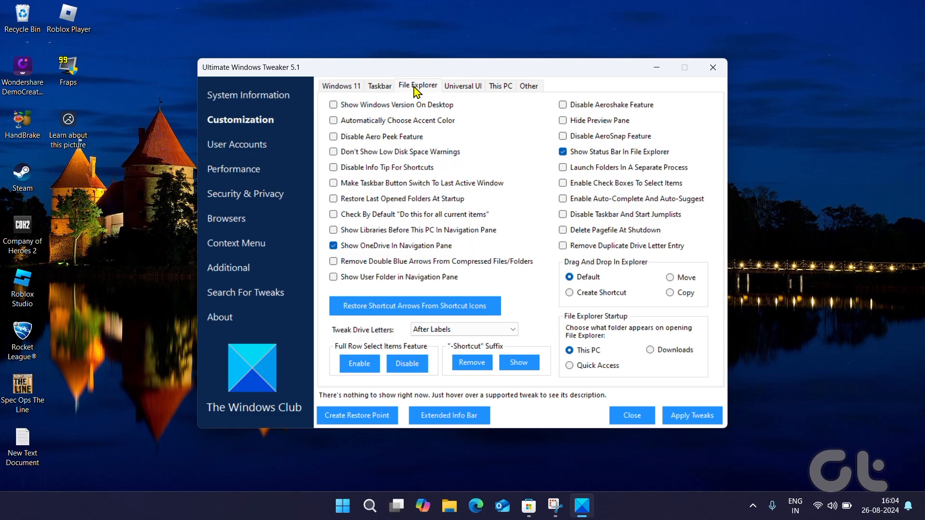
{"action": "mouse_move", "coordinate": [397, 111]}
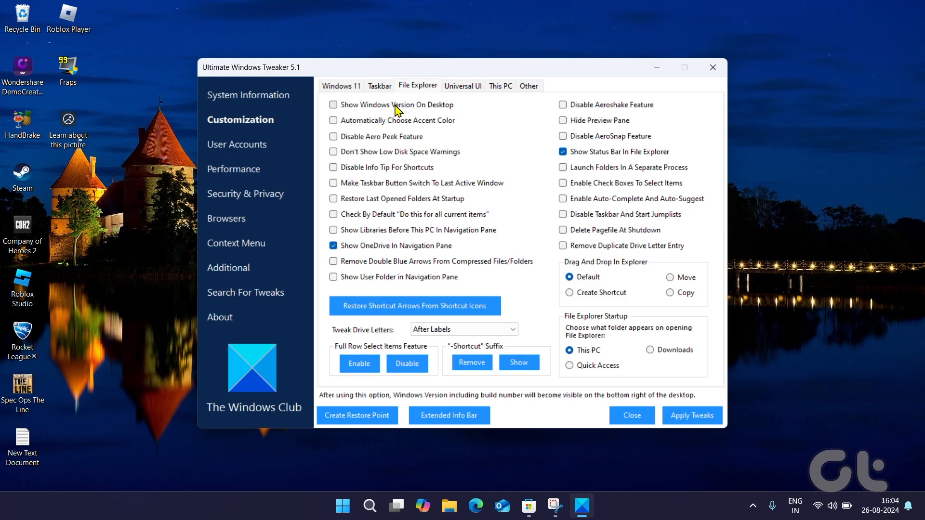
{"action": "left_click", "coordinate": [334, 105]}
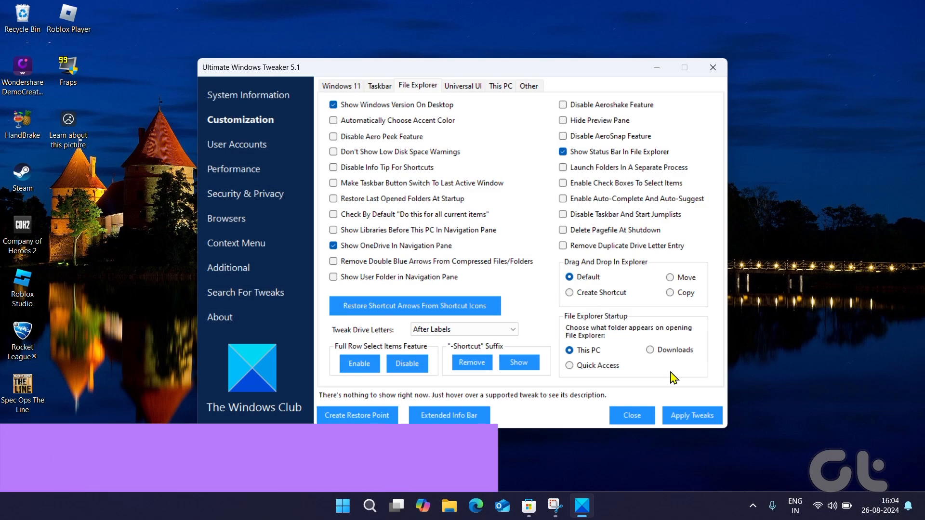